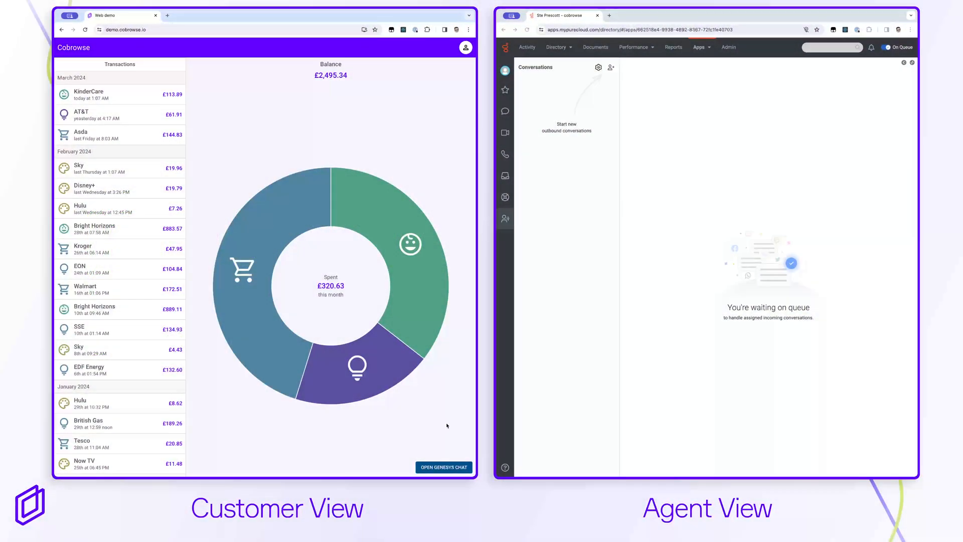
pyautogui.click(444, 466)
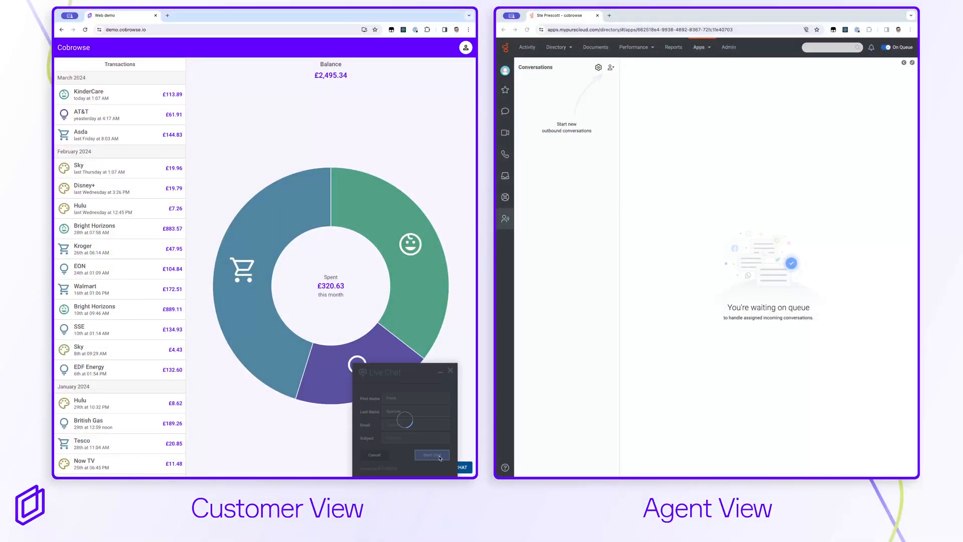
pyautogui.click(432, 455)
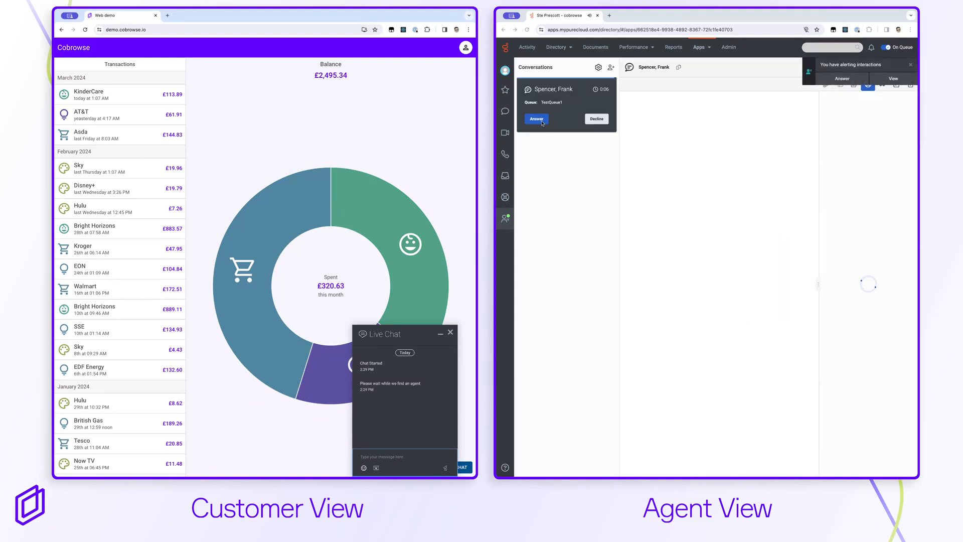
pyautogui.click(535, 119)
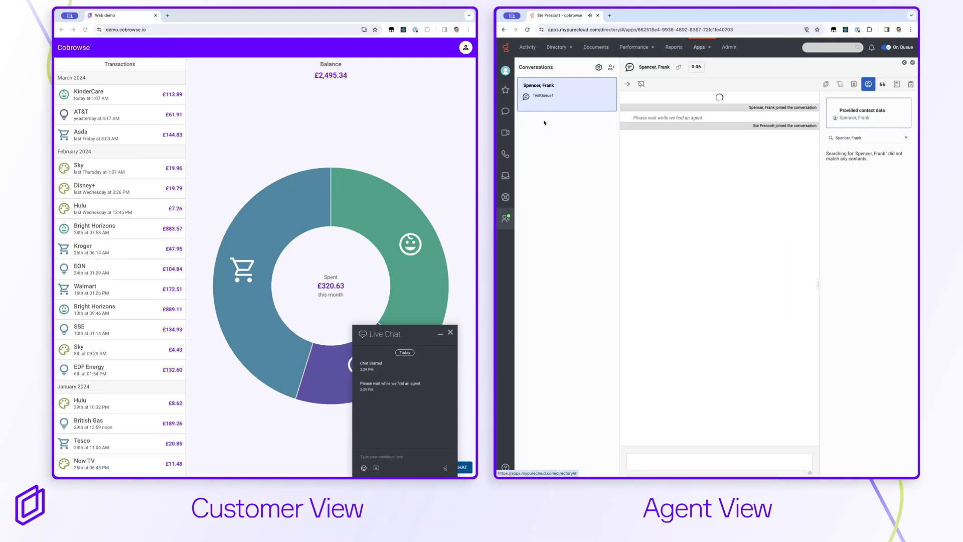
# Step: Connect to the customer's Chrome on Mac OS browser, with the customer allowing the support request
pyautogui.click(826, 84)
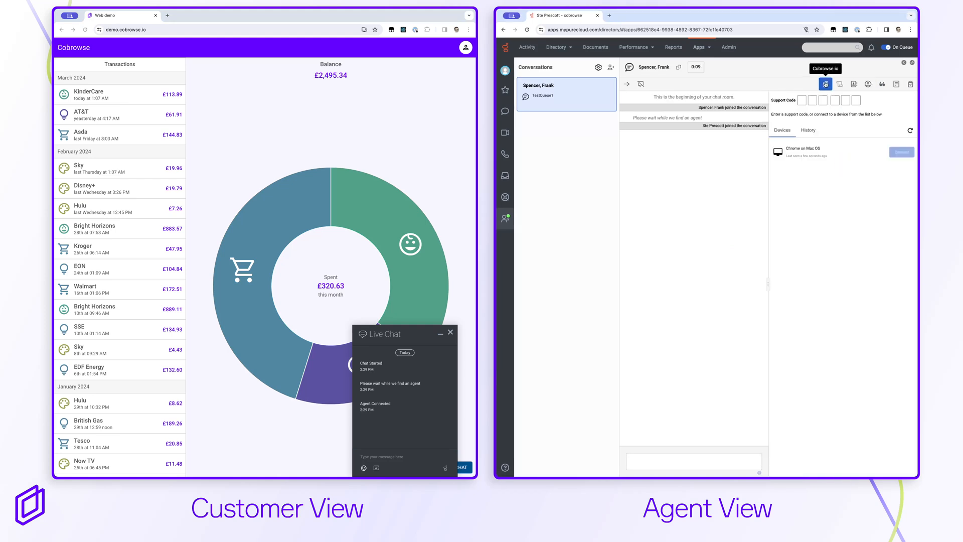
pyautogui.click(901, 151)
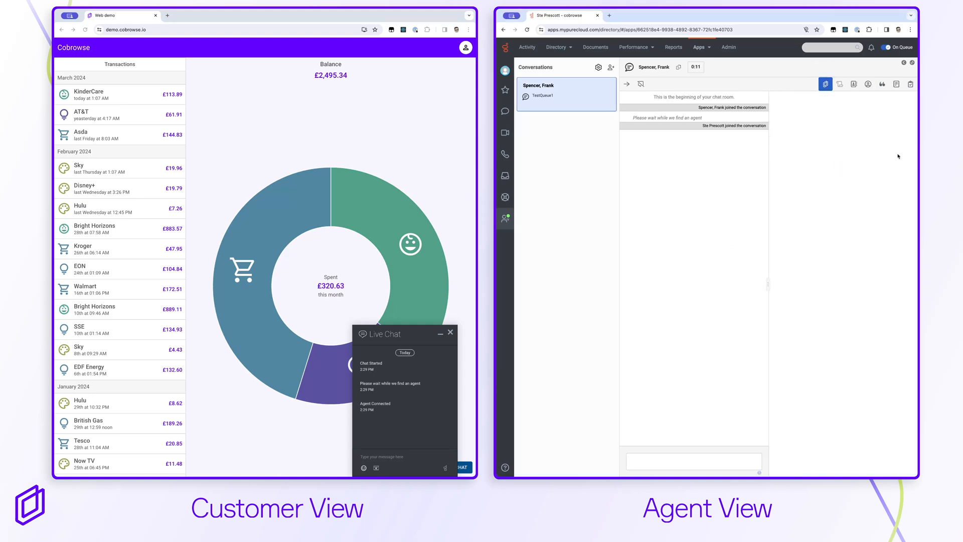
pyautogui.click(826, 84)
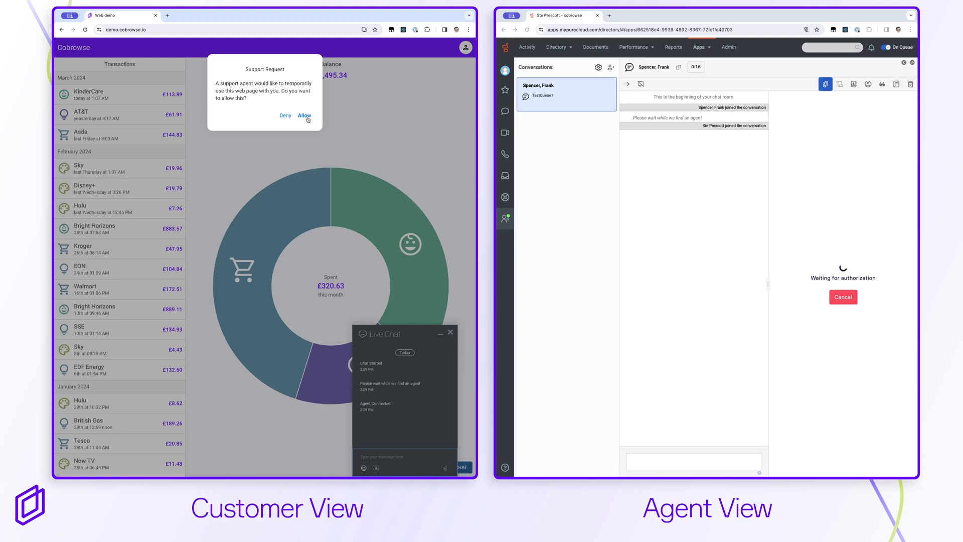
pyautogui.click(304, 116)
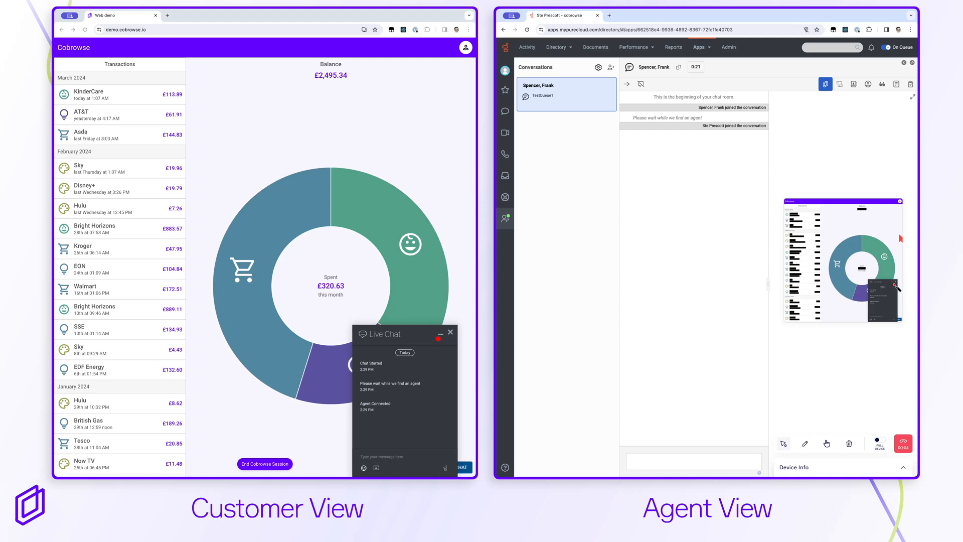
# Step: View the session full-size, point the customer to the profile page, and request remote control
pyautogui.click(441, 333)
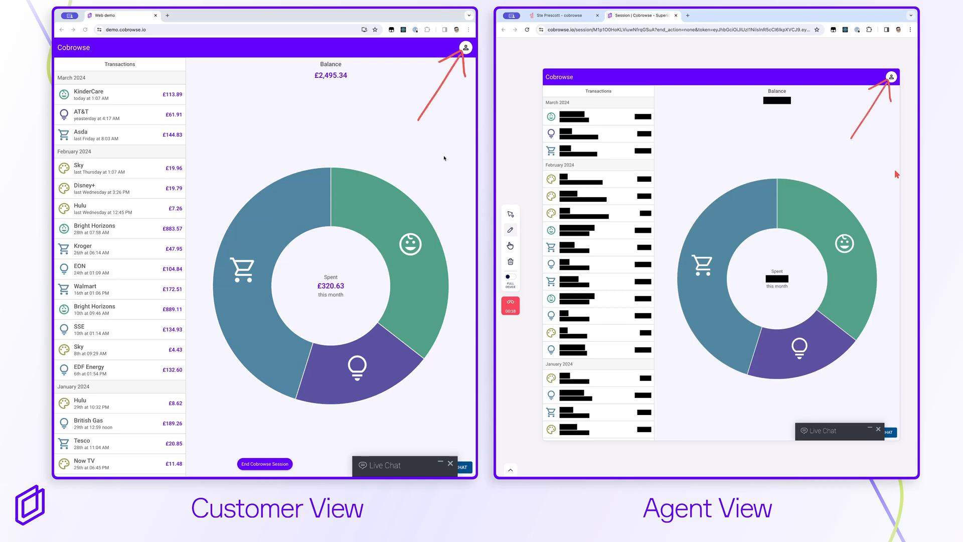
pyautogui.click(466, 47)
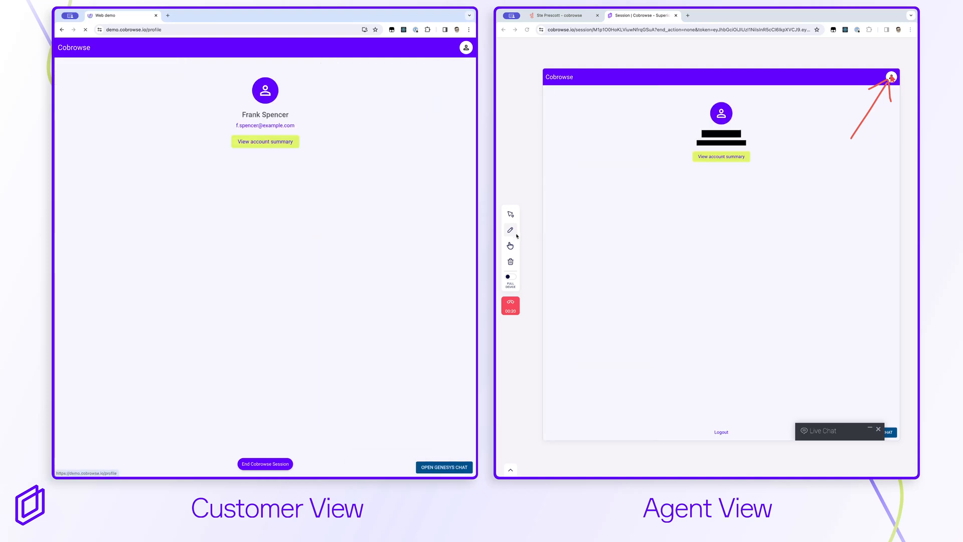
pyautogui.click(443, 467)
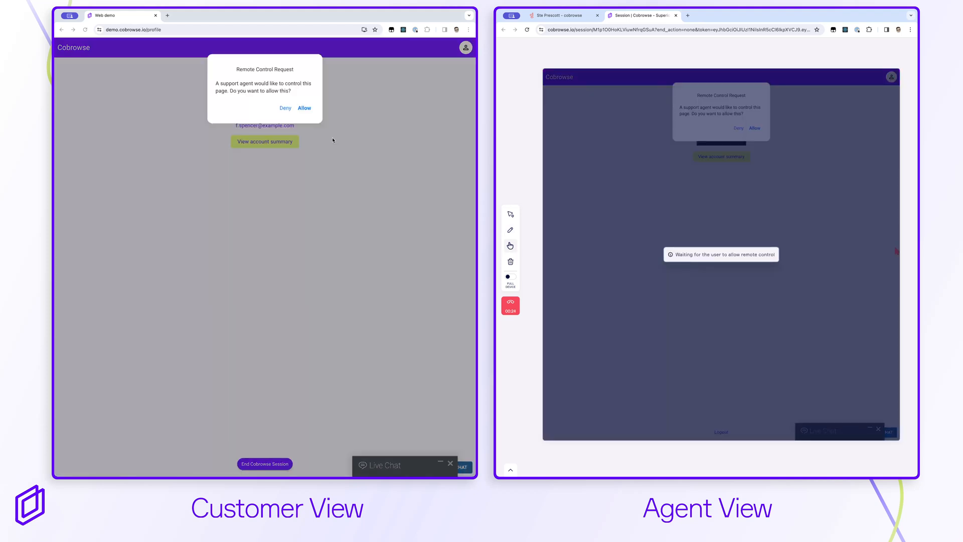
# Step: With remote control allowed, open the customer's account summary document
pyautogui.click(285, 109)
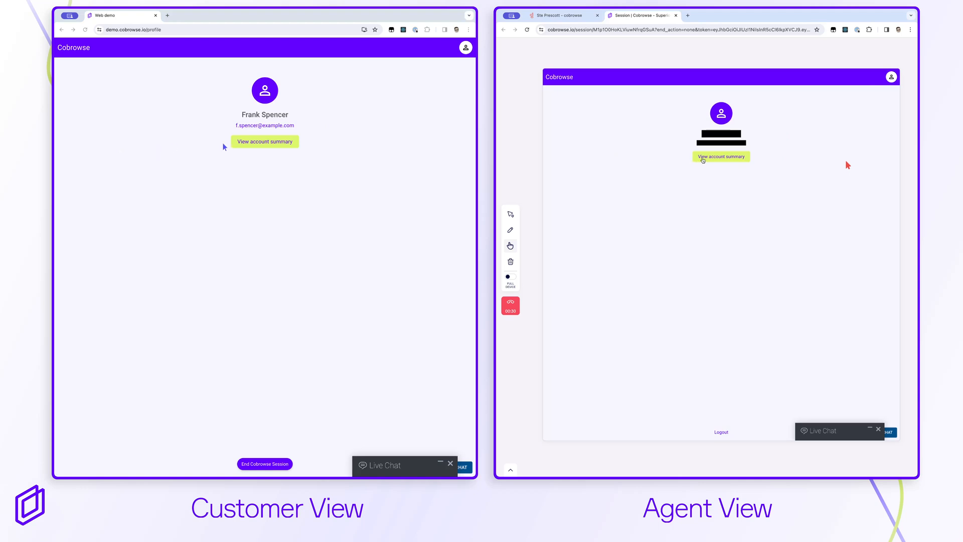
pyautogui.click(265, 142)
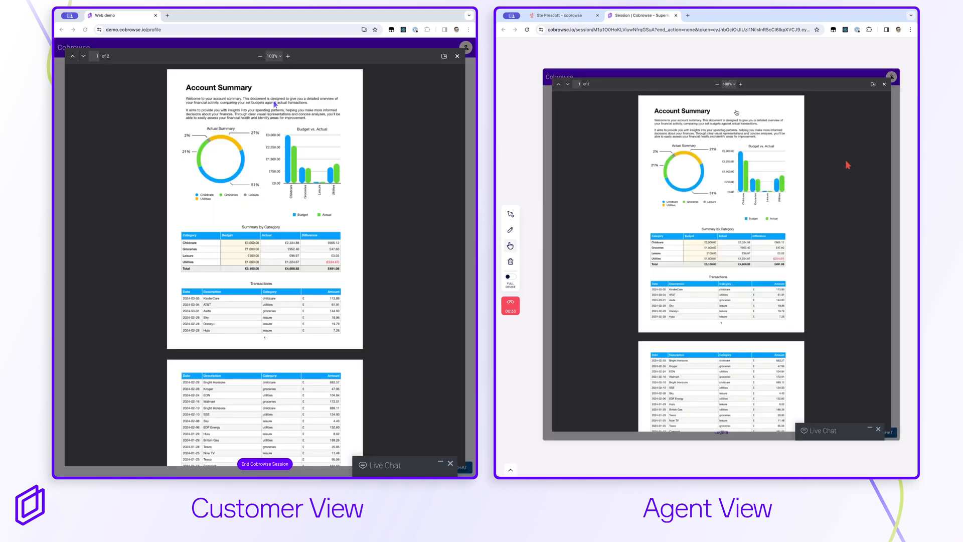
# Step: Zoom the account summary PDF to 150%, close it, and switch on Full Device sharing
pyautogui.click(288, 56)
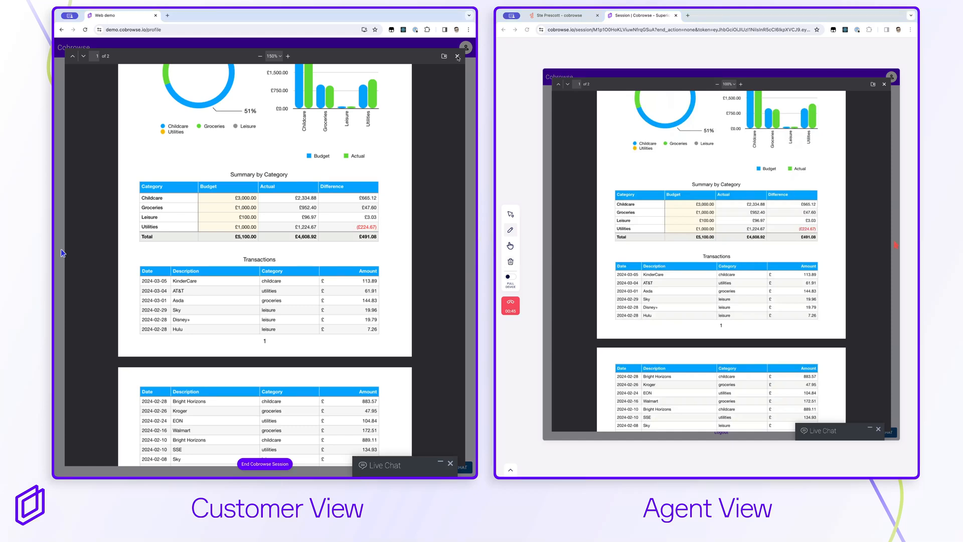
pyautogui.click(458, 56)
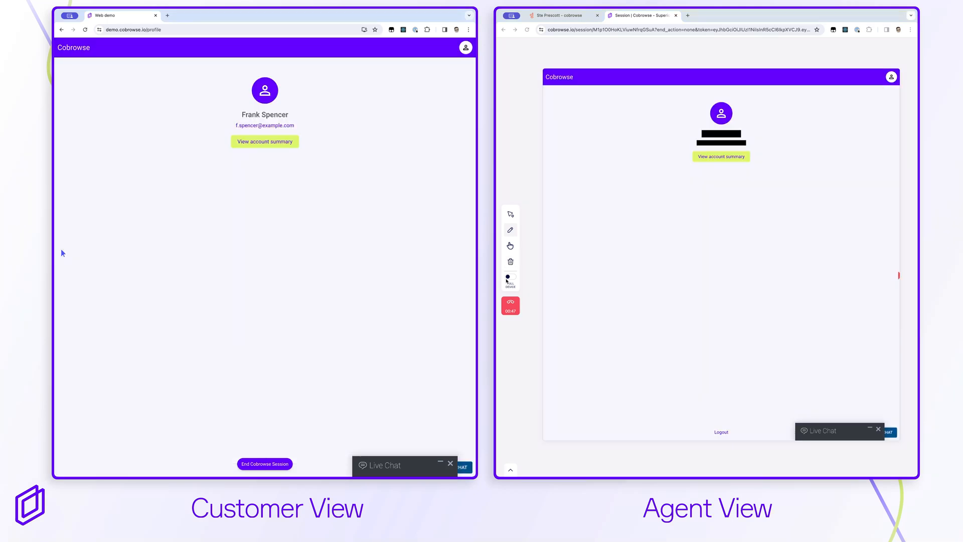
pyautogui.click(510, 276)
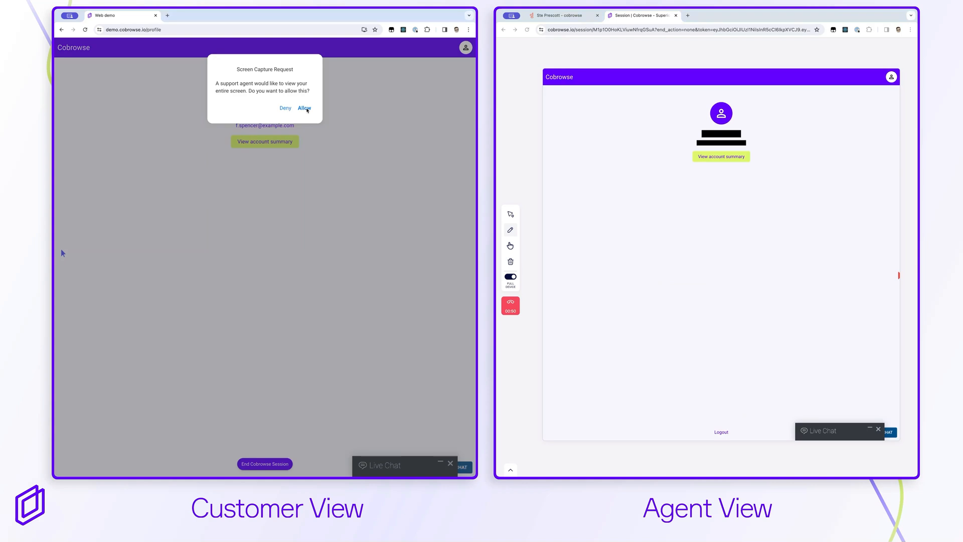
# Step: With screen capture allowed, view the customer's Notes app call notes and end the session
pyautogui.click(303, 109)
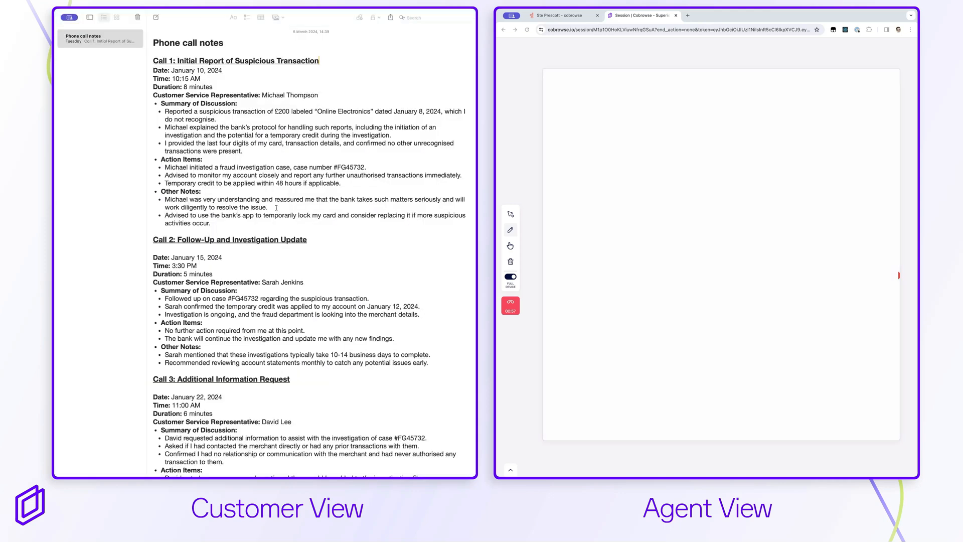
pyautogui.scroll(-3)
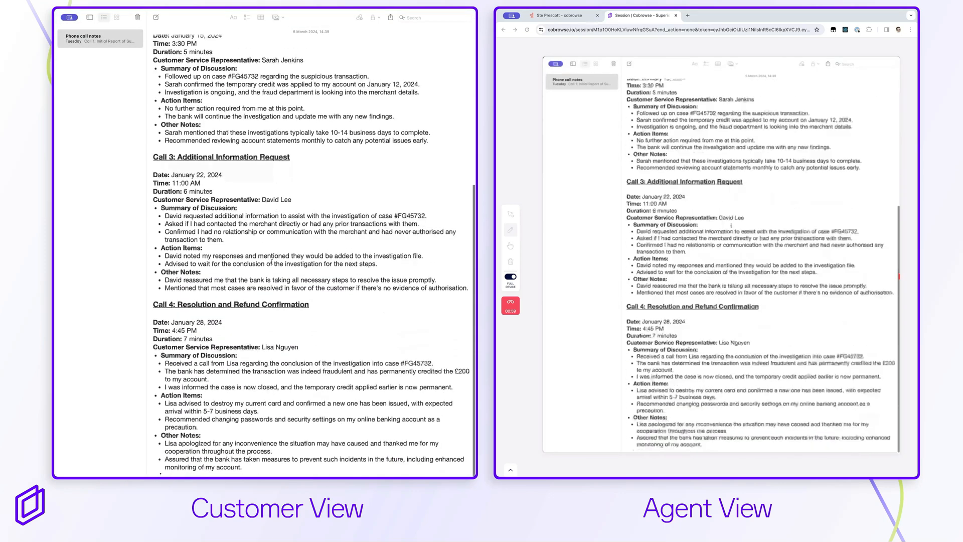
pyautogui.doubleClick(272, 347)
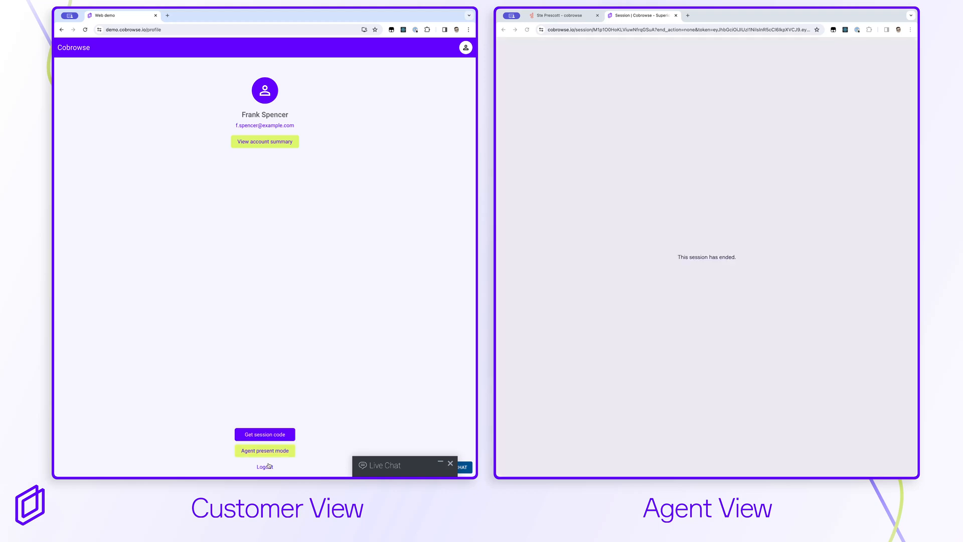
# Step: Close the ended session tab, returning to the conversation's Cobrowse.io device list
pyautogui.click(559, 15)
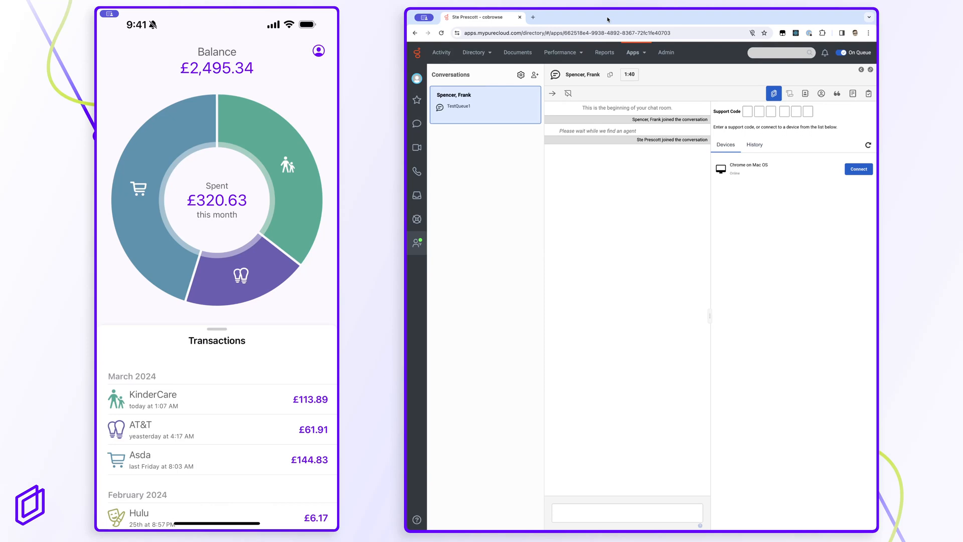
pyautogui.click(318, 50)
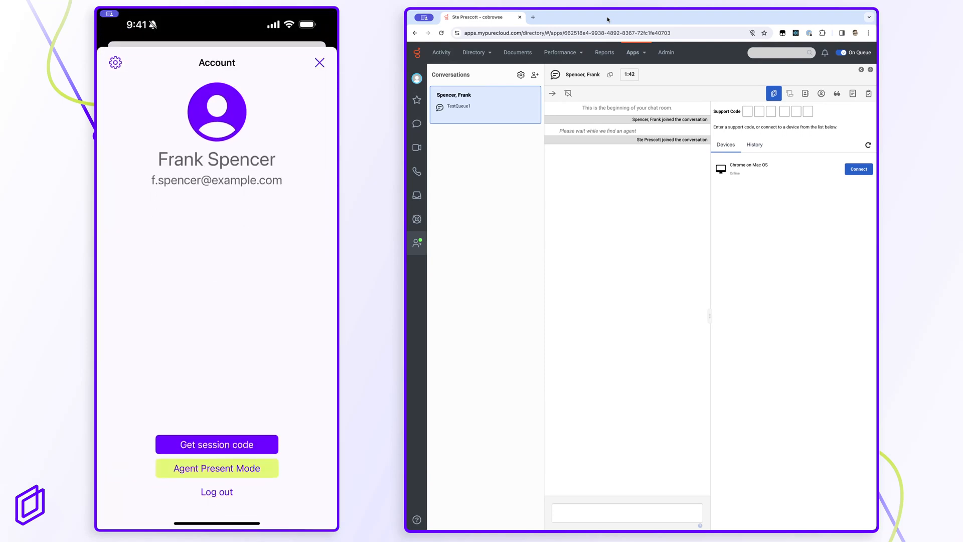
pyautogui.click(217, 445)
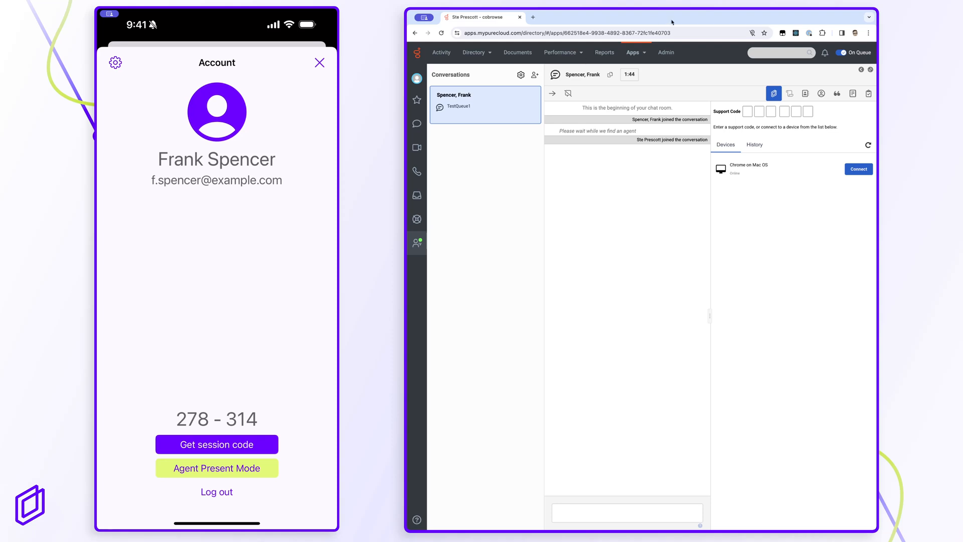
pyautogui.click(749, 111)
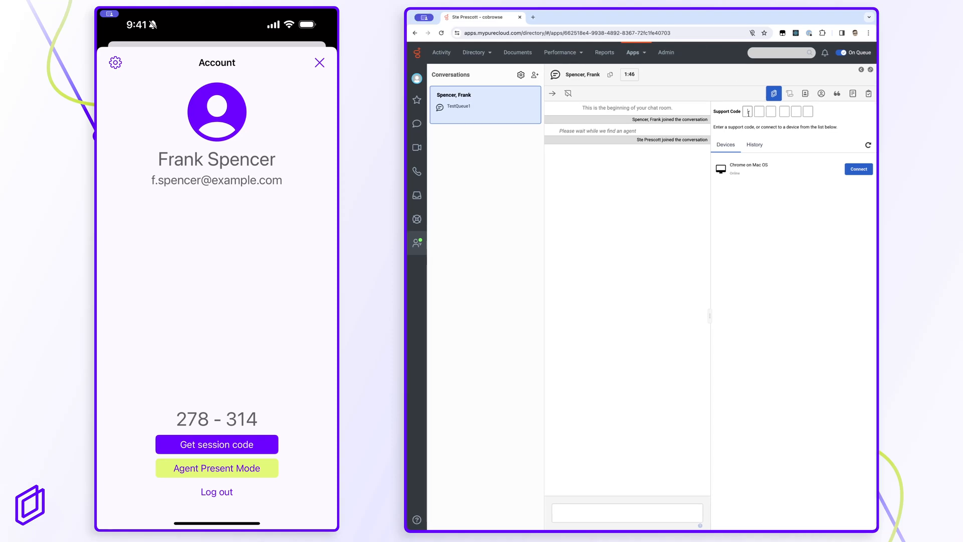
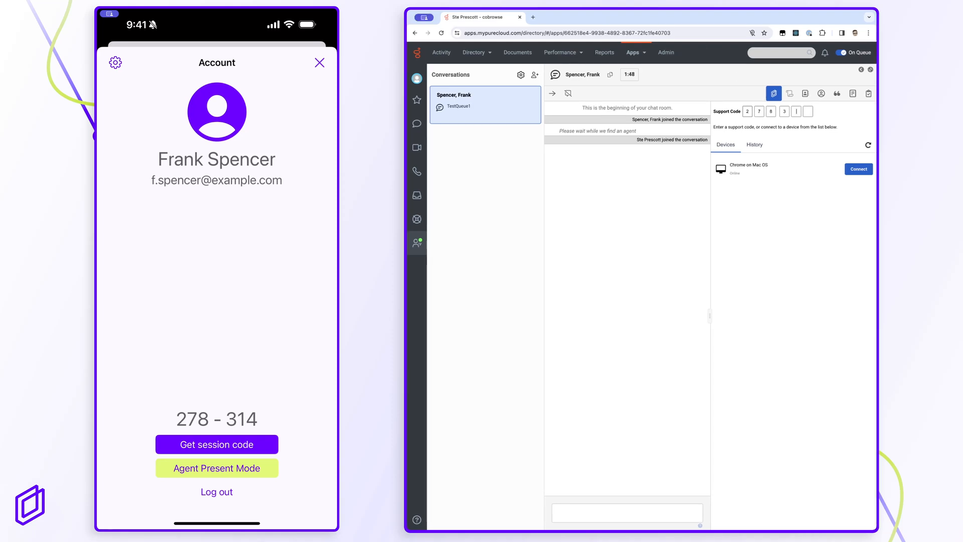
pyautogui.click(858, 168)
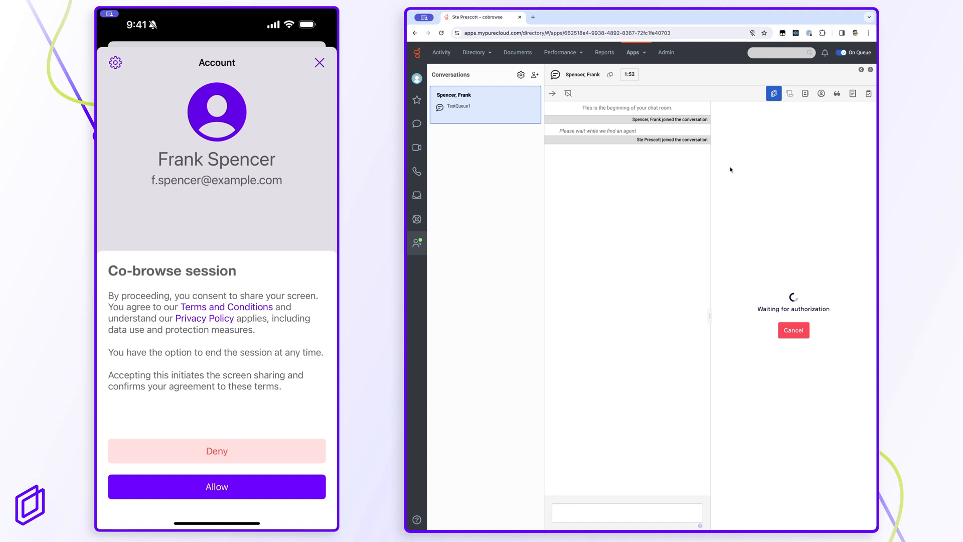
# Step: Customer allows the co-browse session consent on the phone, loading the mobile session view
pyautogui.click(217, 486)
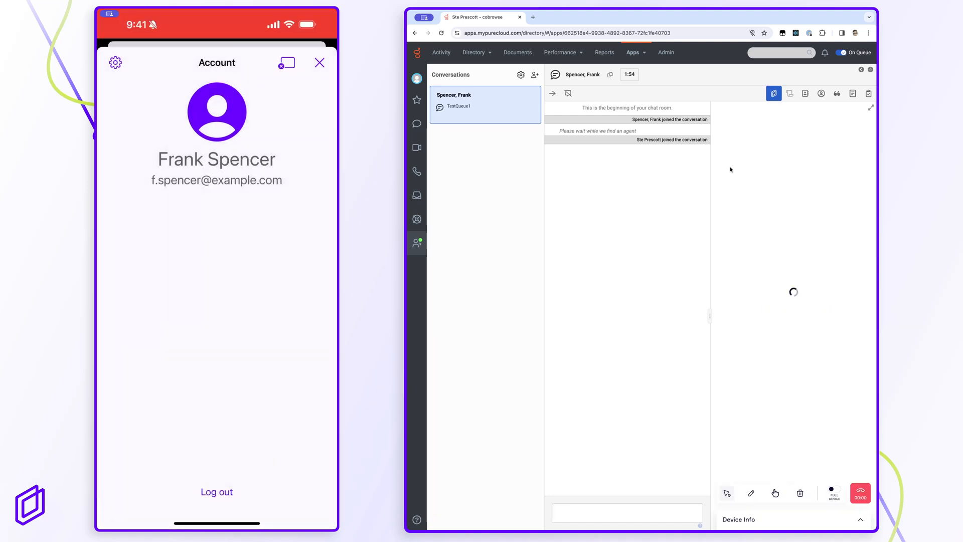